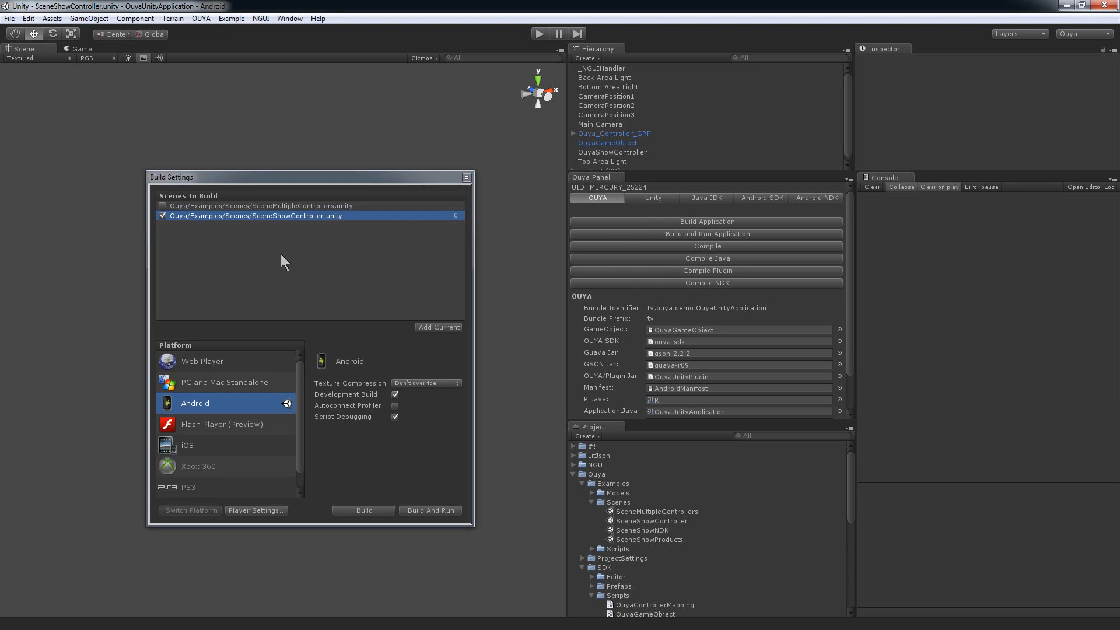
pyautogui.moveTo(235, 220)
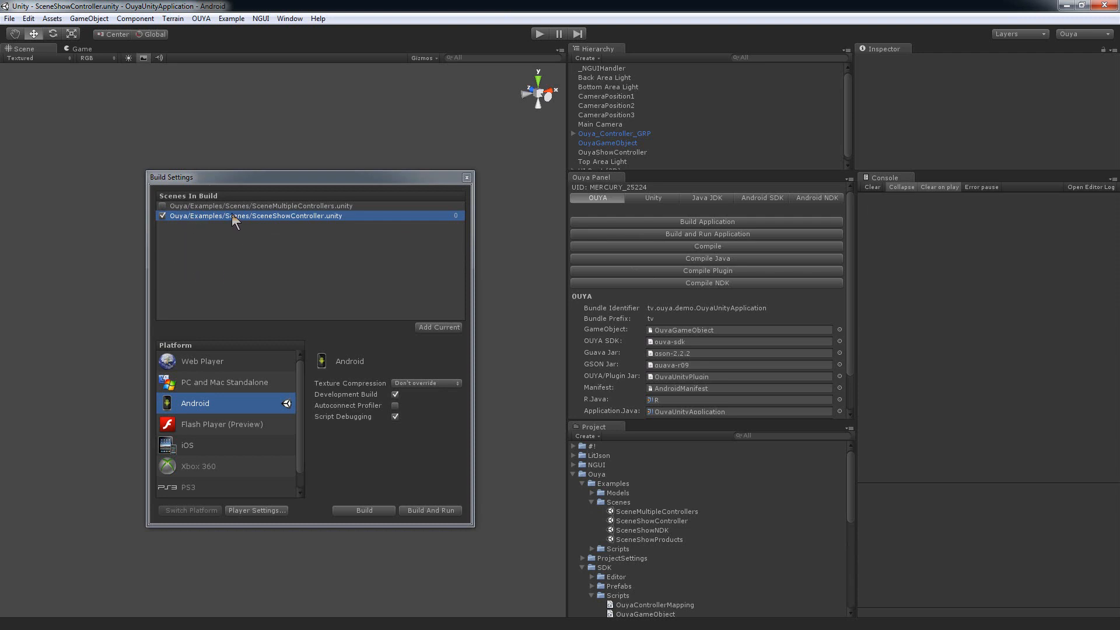
pyautogui.moveTo(277, 231)
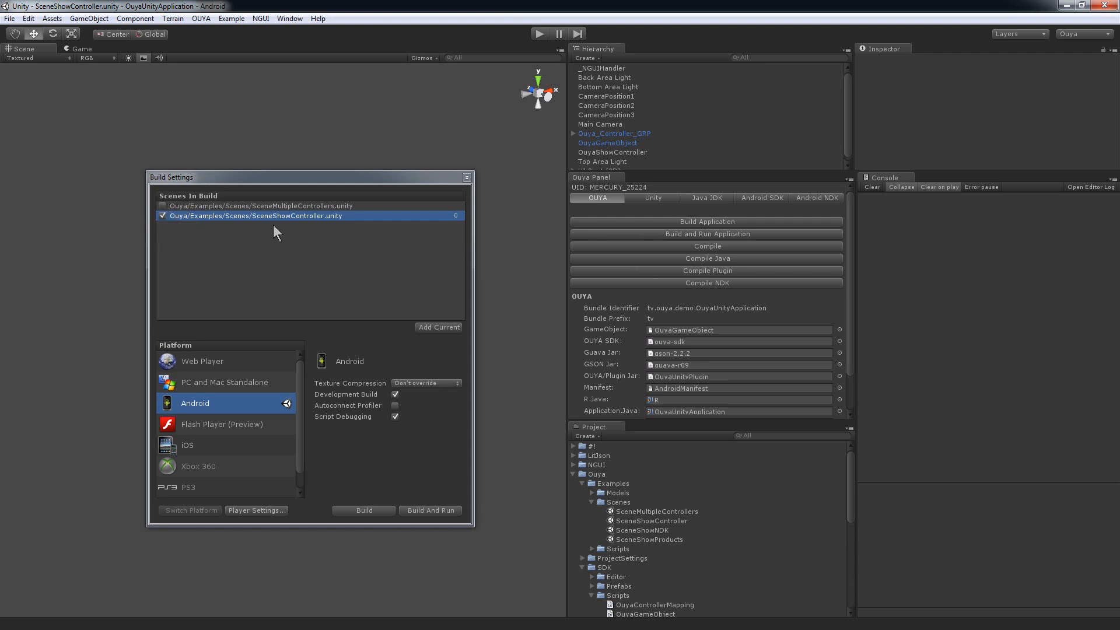
pyautogui.moveTo(201, 236)
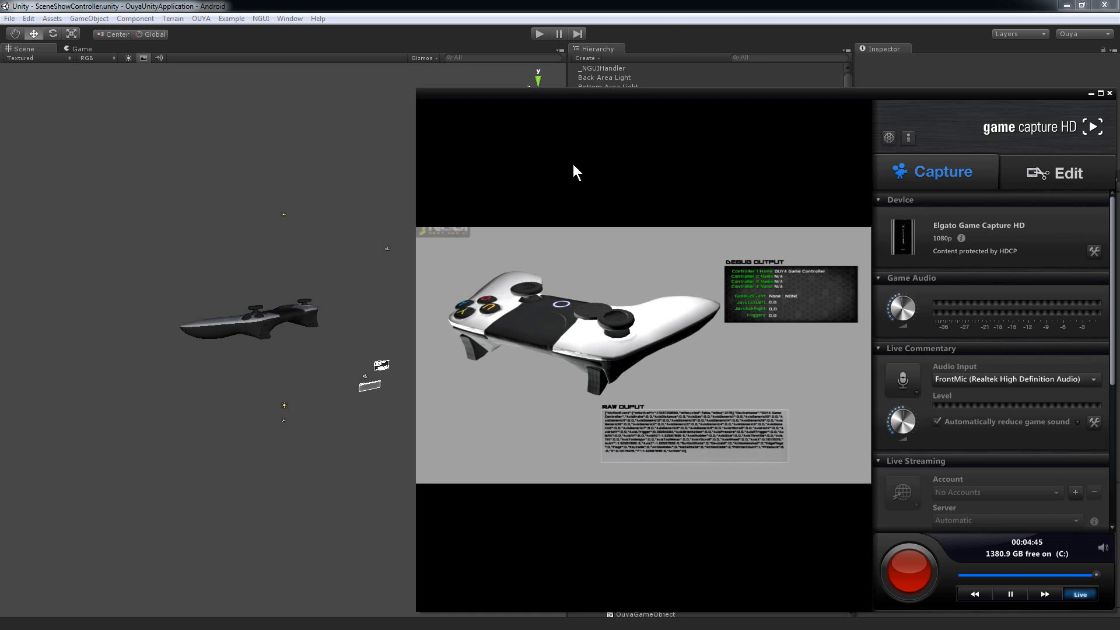
pyautogui.moveTo(706, 317)
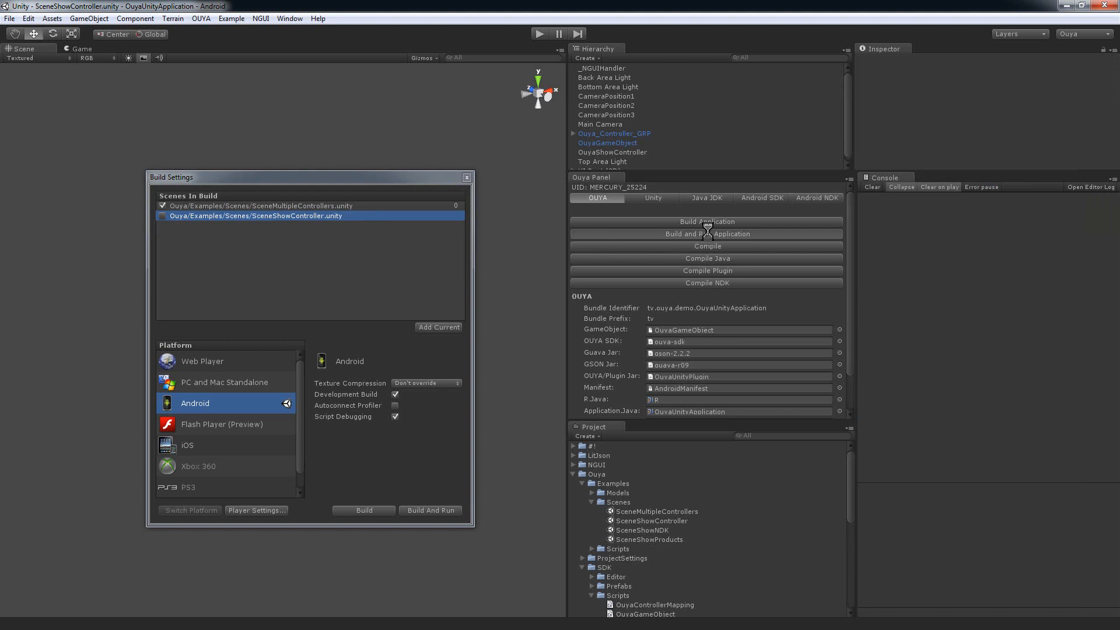
# Build and run the application from the OUYA panel, sending compile output to the console
pyautogui.click(707, 222)
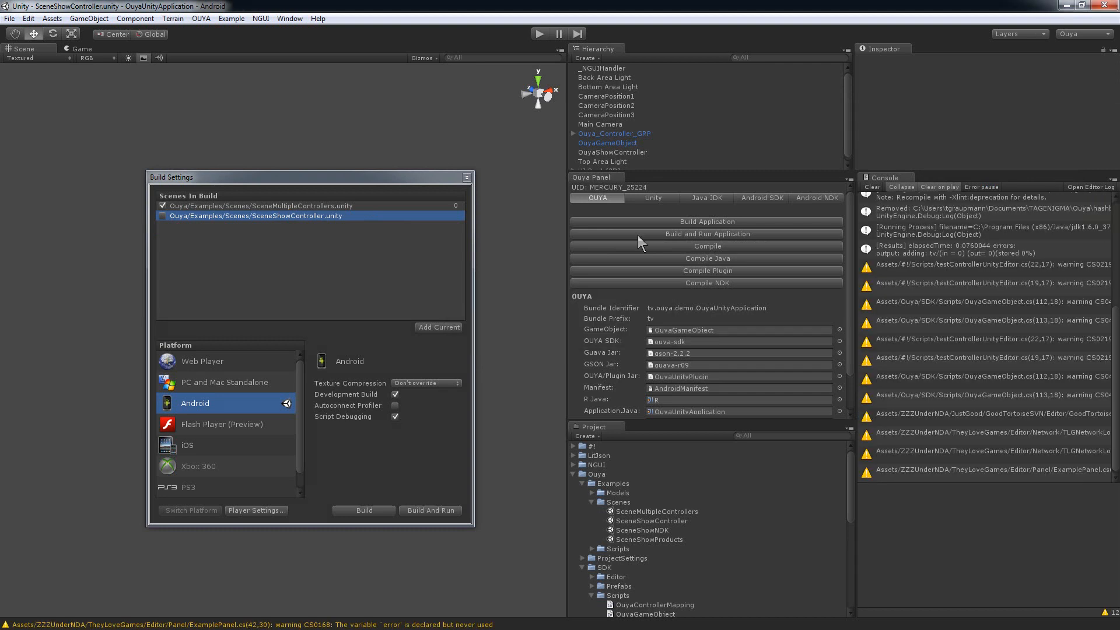
pyautogui.moveTo(656, 227)
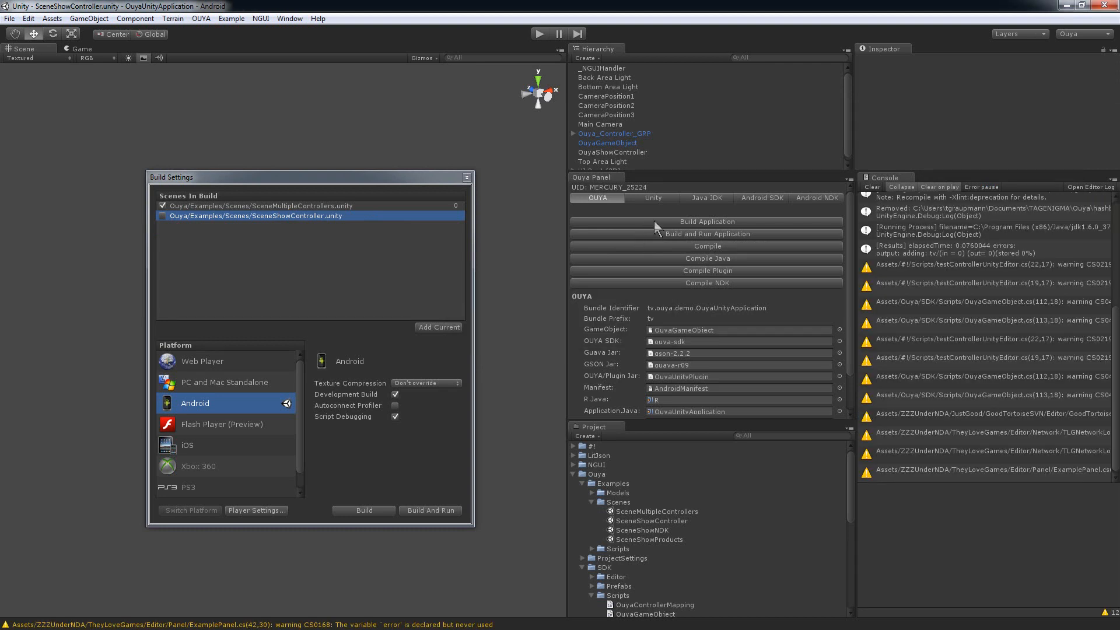
pyautogui.moveTo(652, 240)
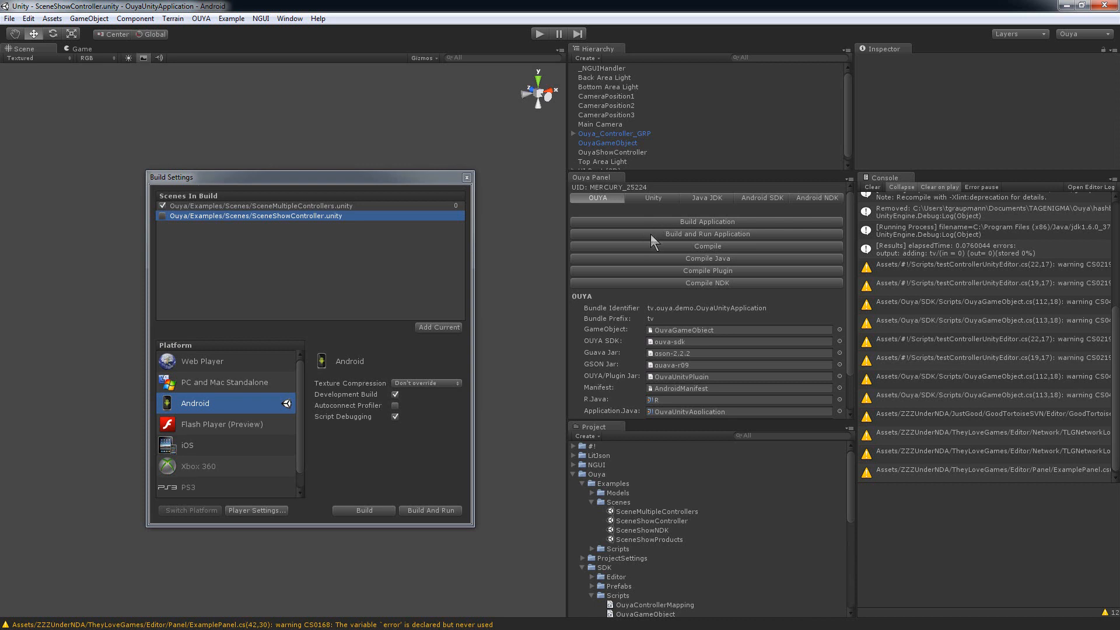
pyautogui.moveTo(691, 236)
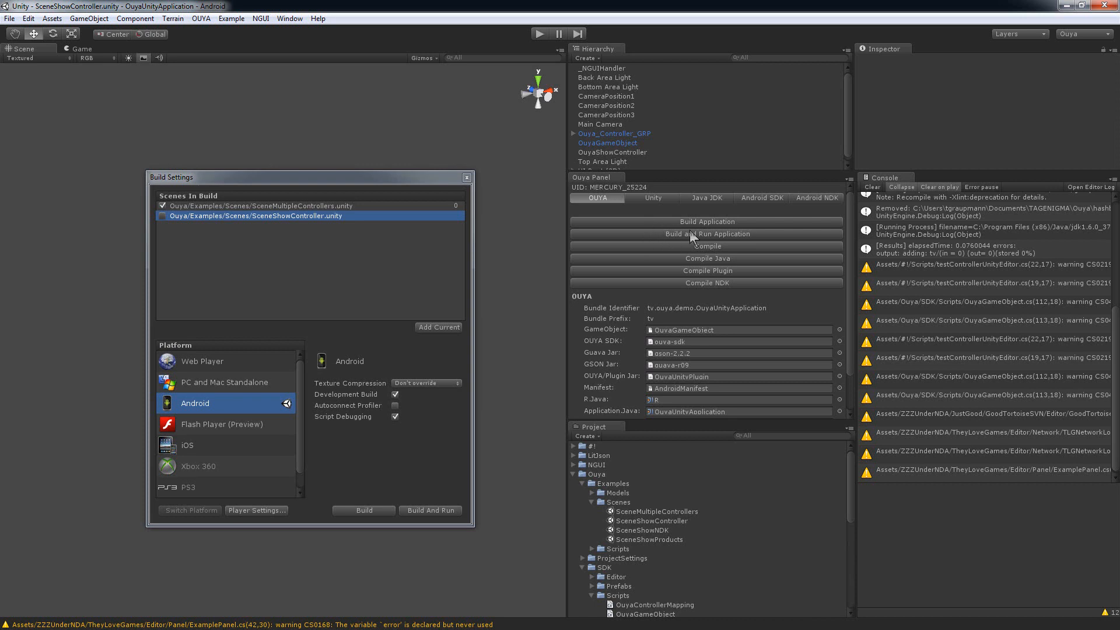
pyautogui.moveTo(648, 229)
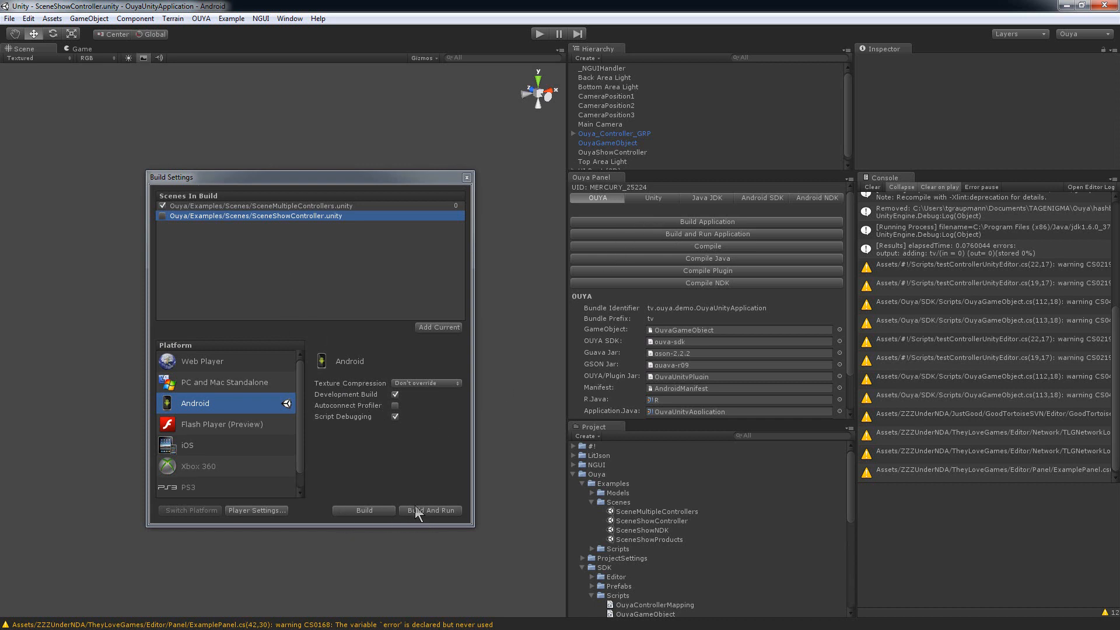
pyautogui.moveTo(506, 367)
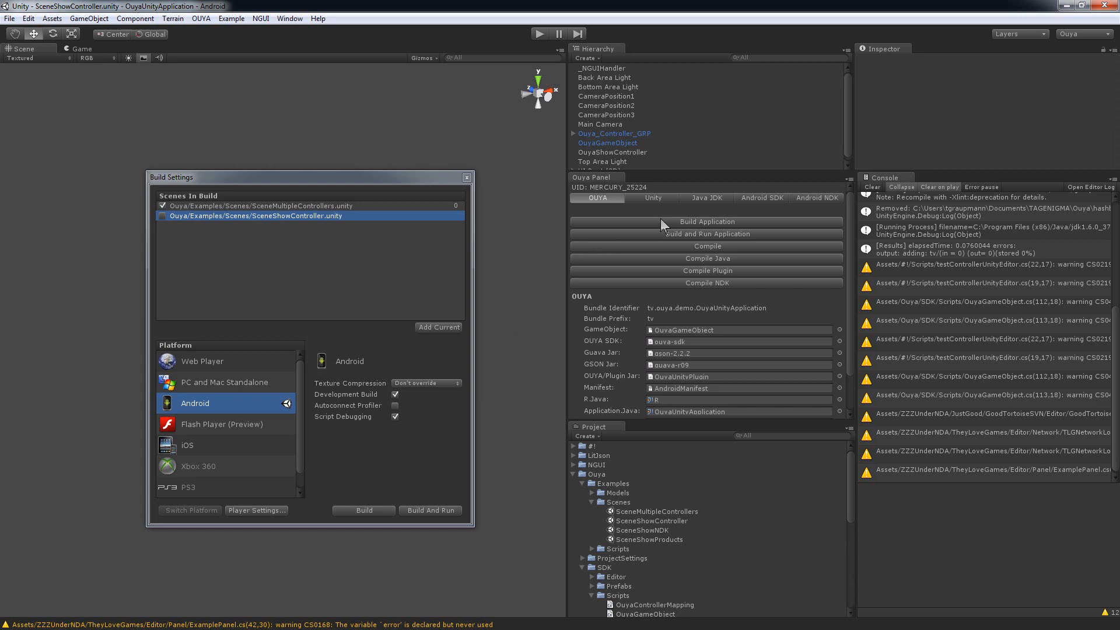
pyautogui.moveTo(647, 231)
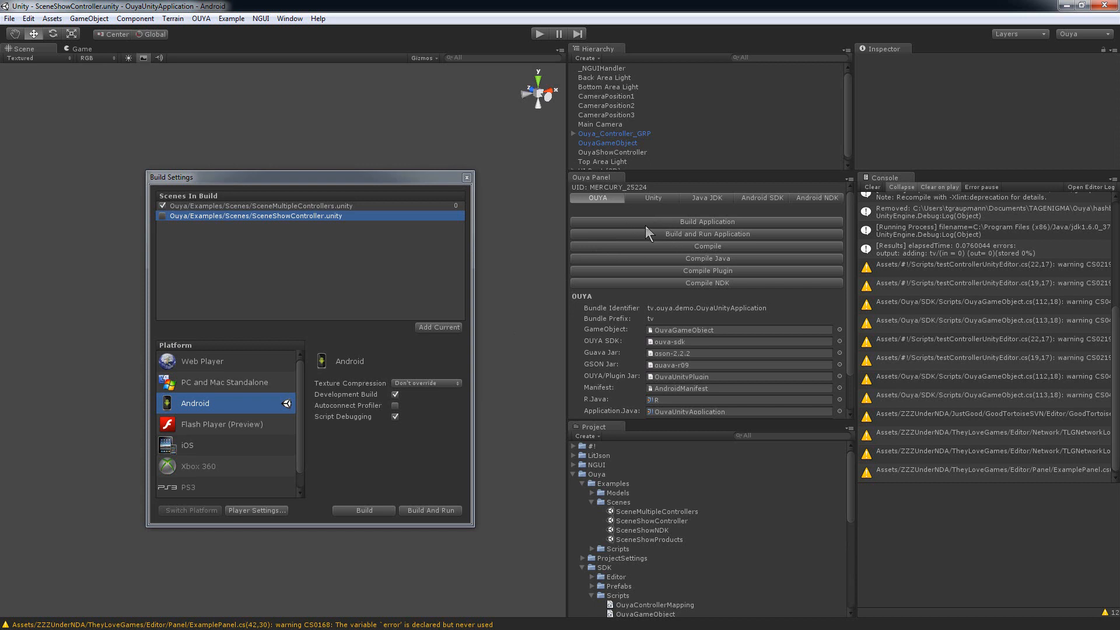
pyautogui.moveTo(662, 241)
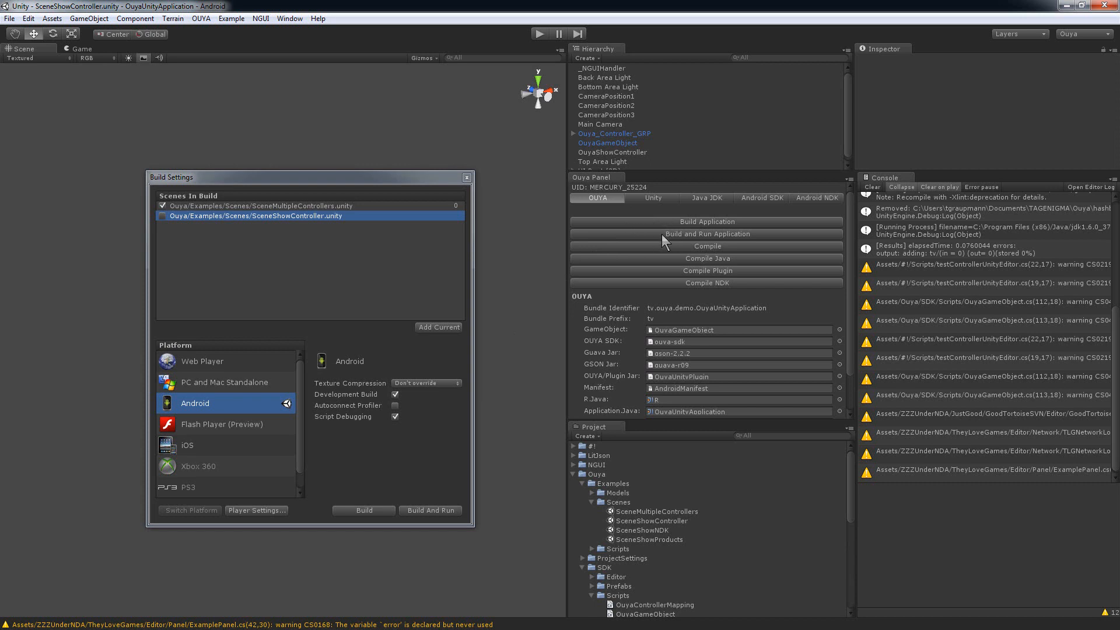
pyautogui.moveTo(240, 231)
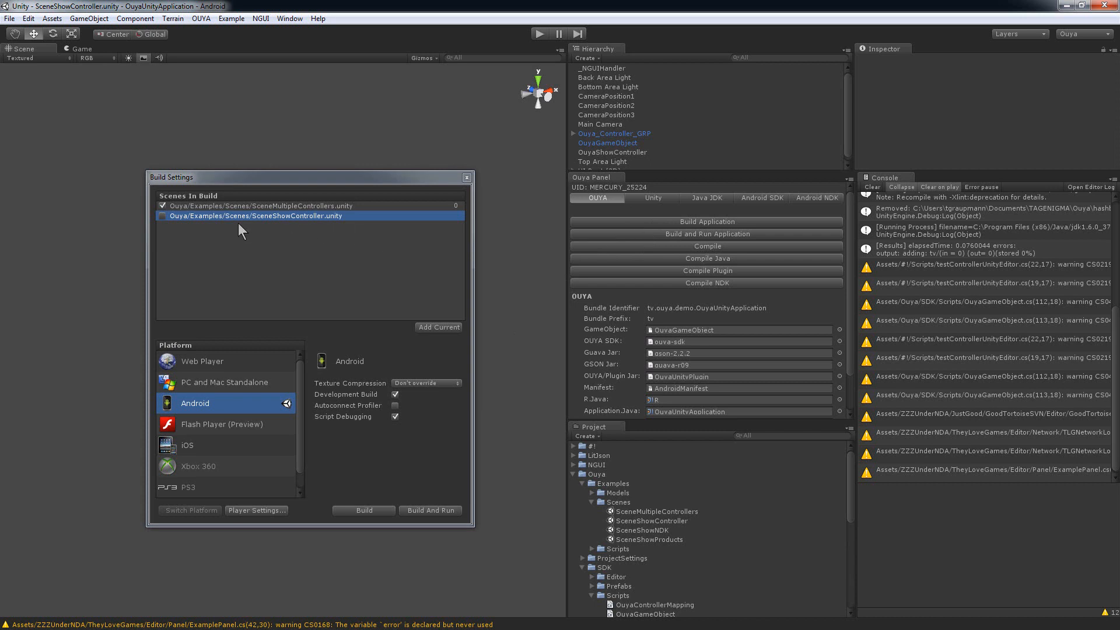
pyautogui.moveTo(369, 252)
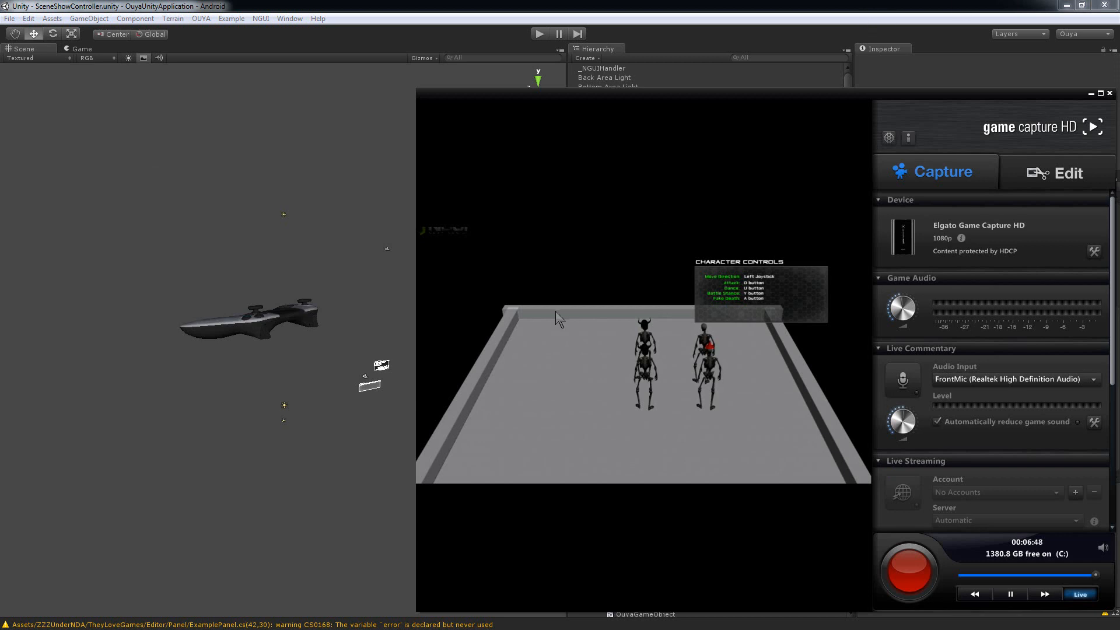
pyautogui.moveTo(695, 405)
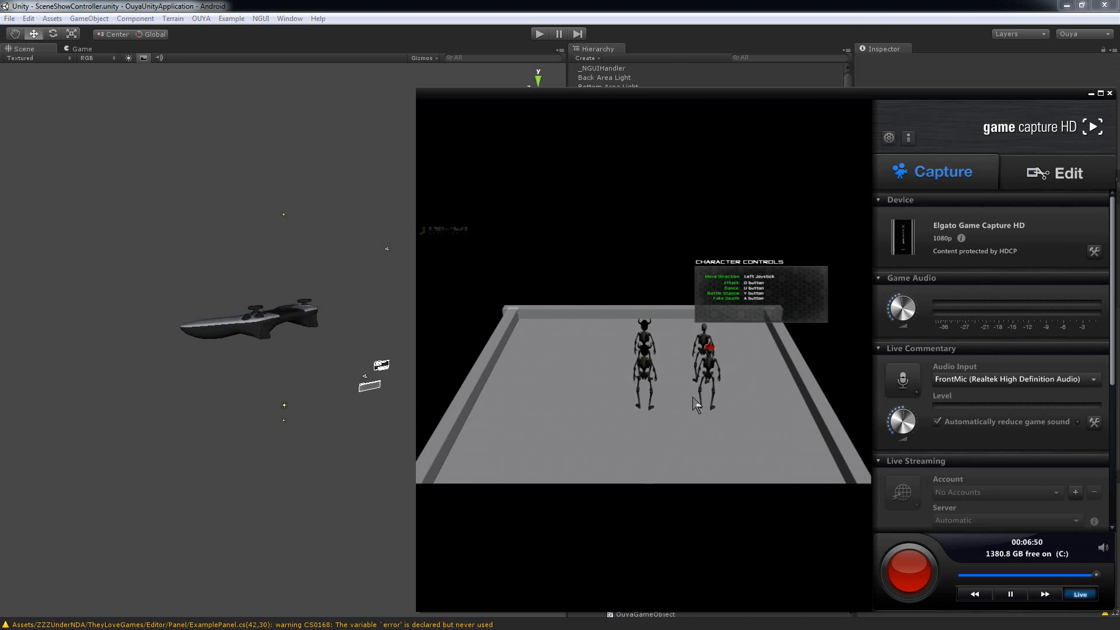